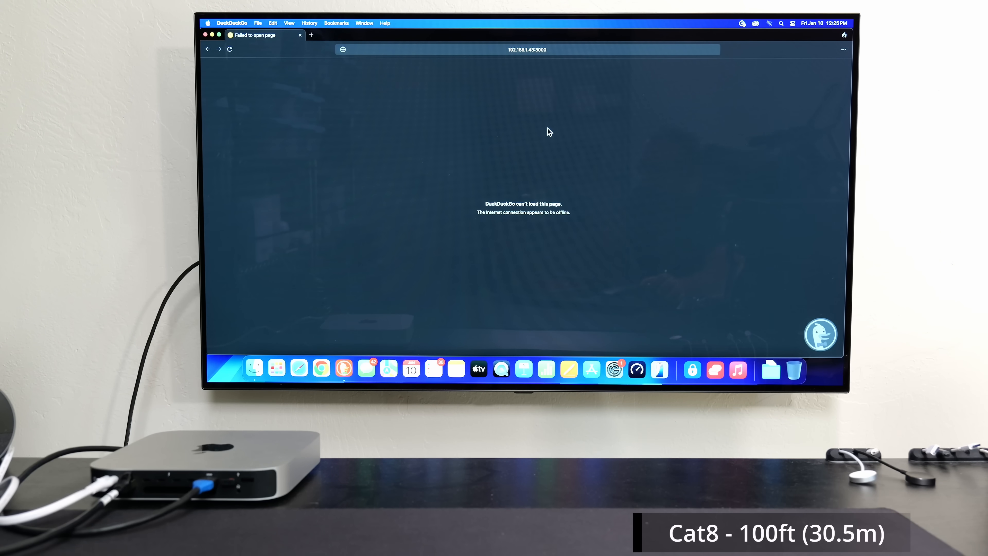
mouse_move(351, 89)
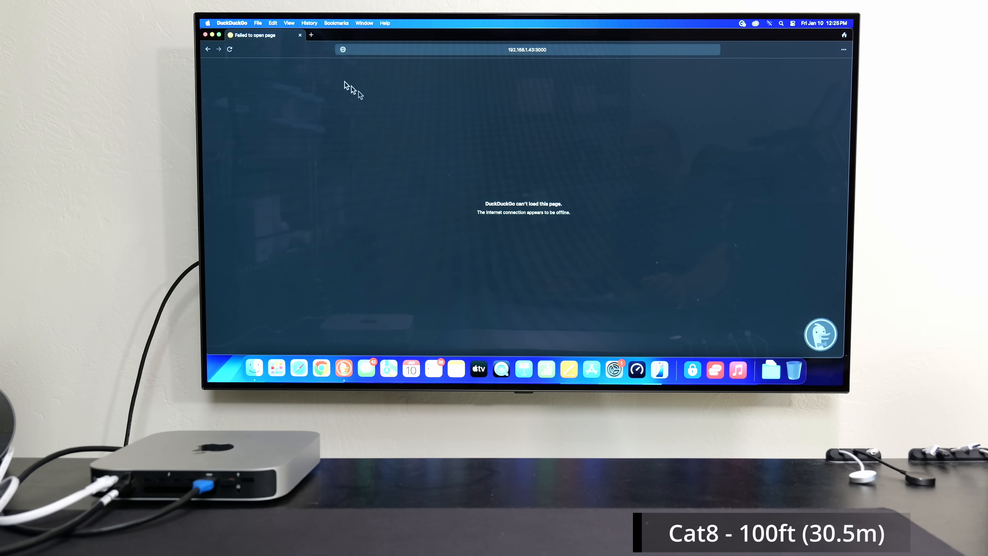
Step: Reload the OpenSpeedTest page at 192.168.1.43:3000 and start the Cat8 test, reaching 9773.1 Mbps download
click(230, 50)
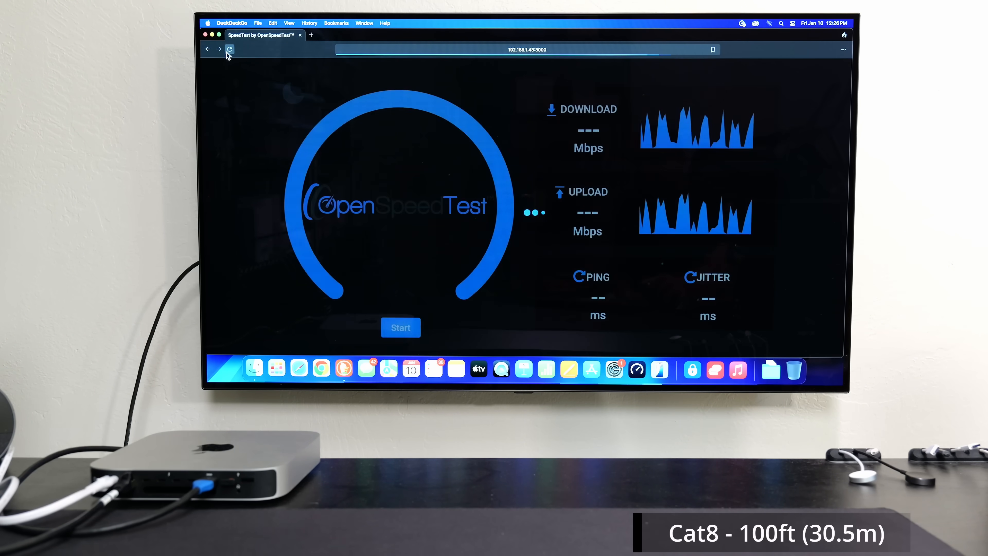
click(229, 49)
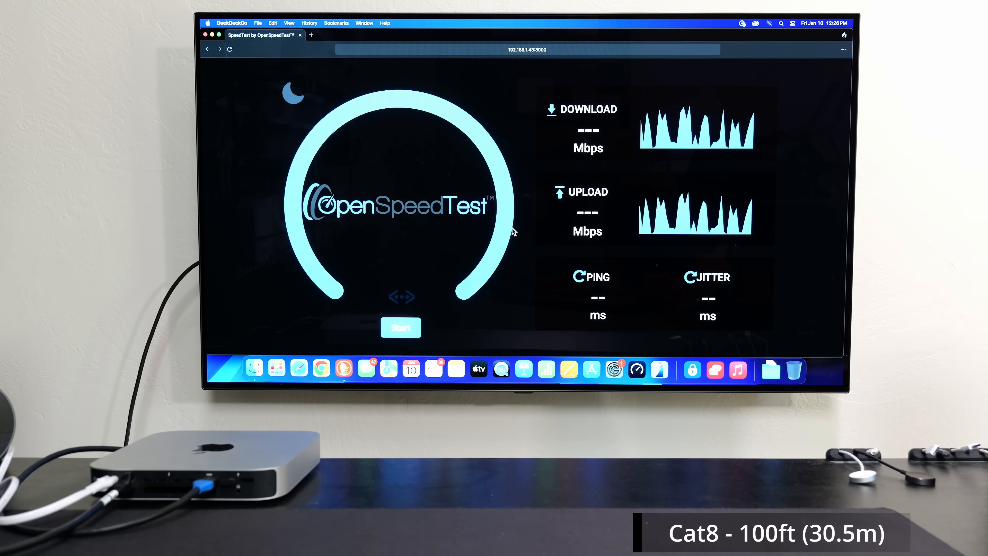
click(400, 328)
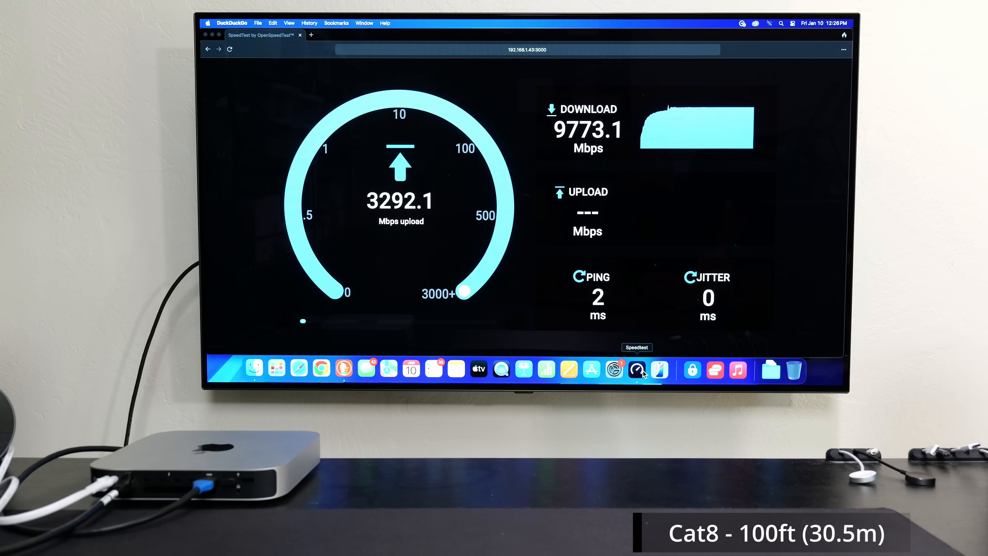
Step: Bring up the Speedtest app beside the OpenSpeedTest results for a parallel run
click(637, 370)
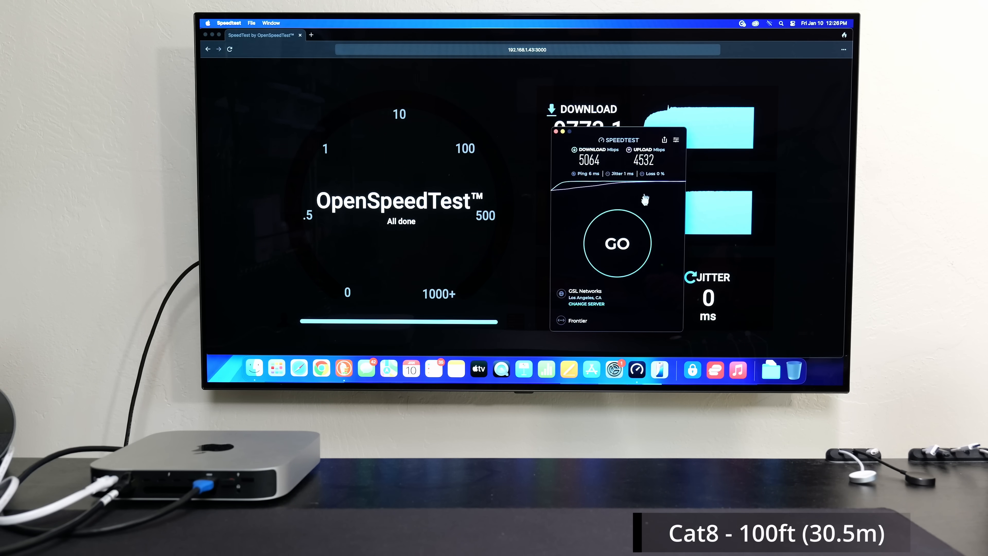
mouse_move(646, 221)
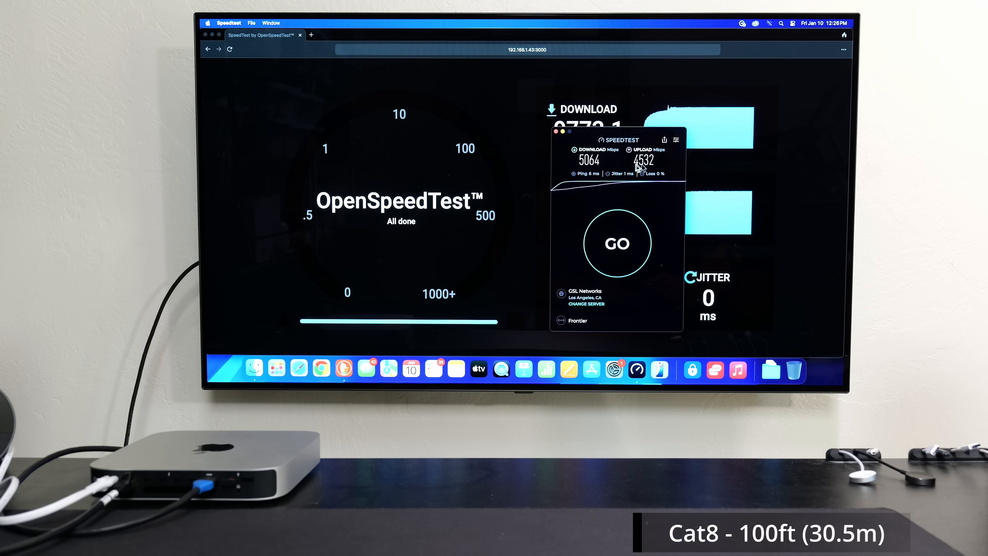
mouse_move(618, 182)
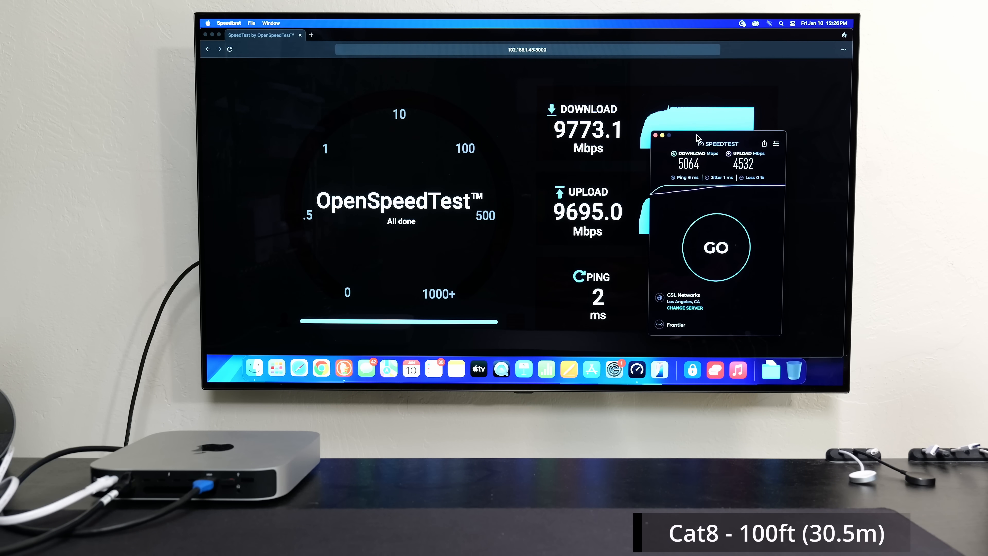
mouse_move(675, 159)
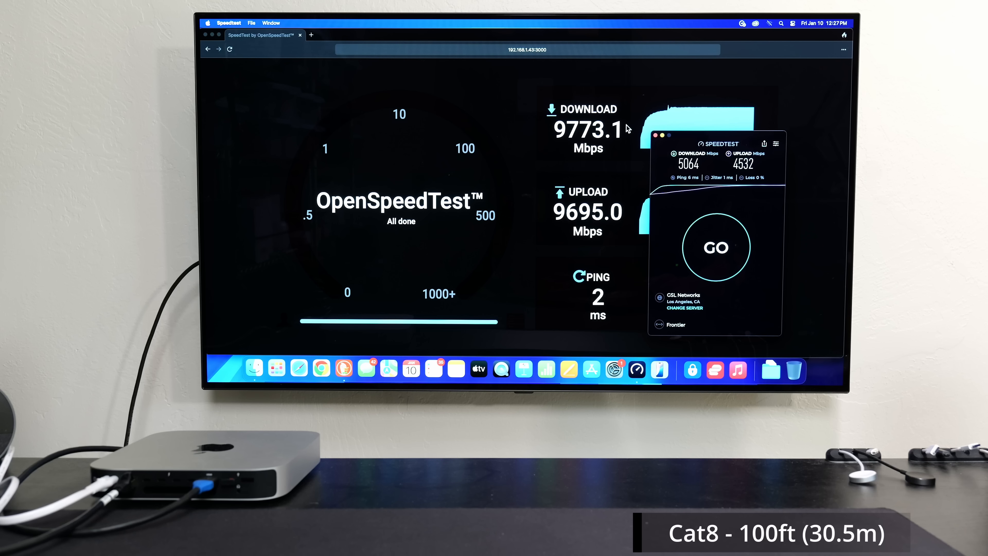
mouse_move(660, 142)
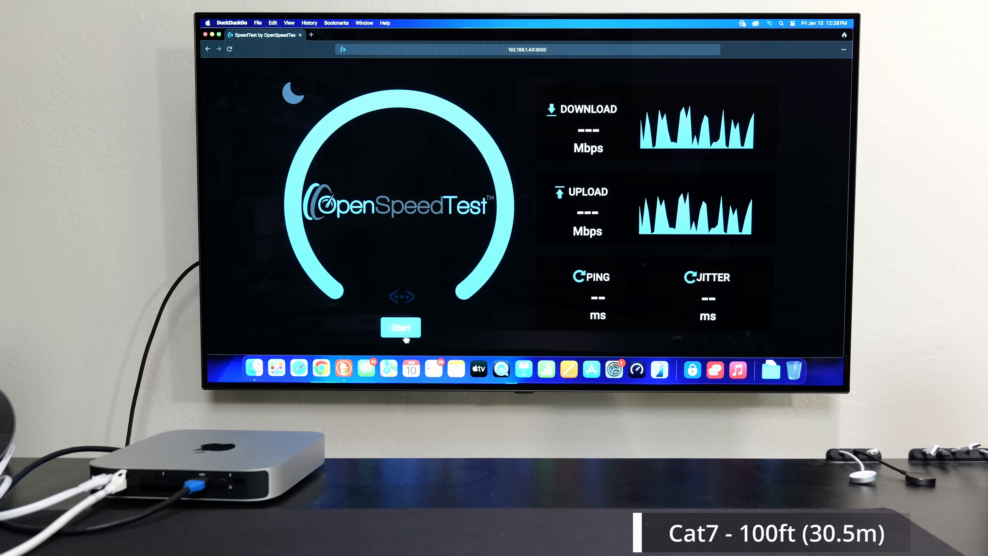
Step: Start a fresh OpenSpeedTest run on the Cat7 cable, download measuring about 9769.9 Mbps
click(401, 327)
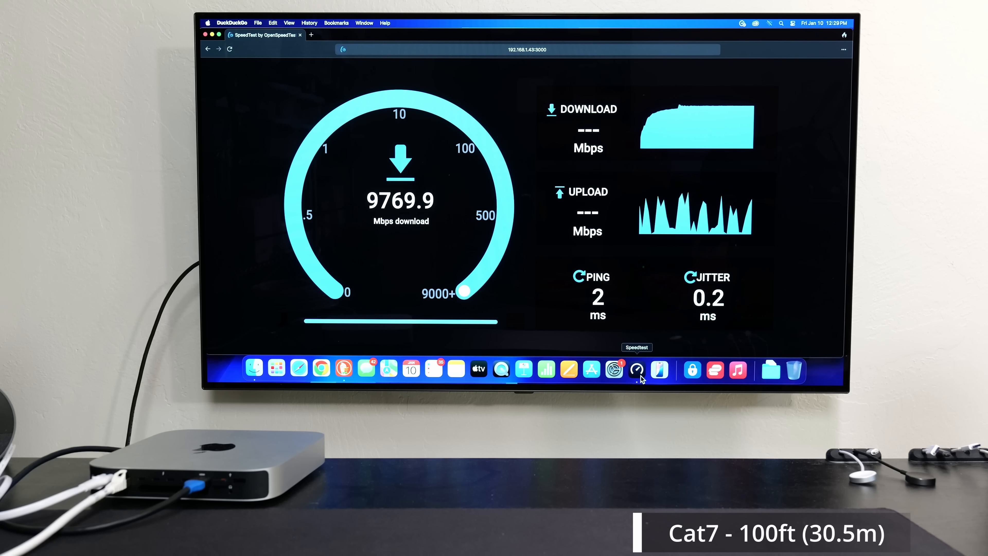
Step: Run a parallel Speedtest on Cat7, getting 5045 Mbps down and 4601 Mbps up
click(637, 370)
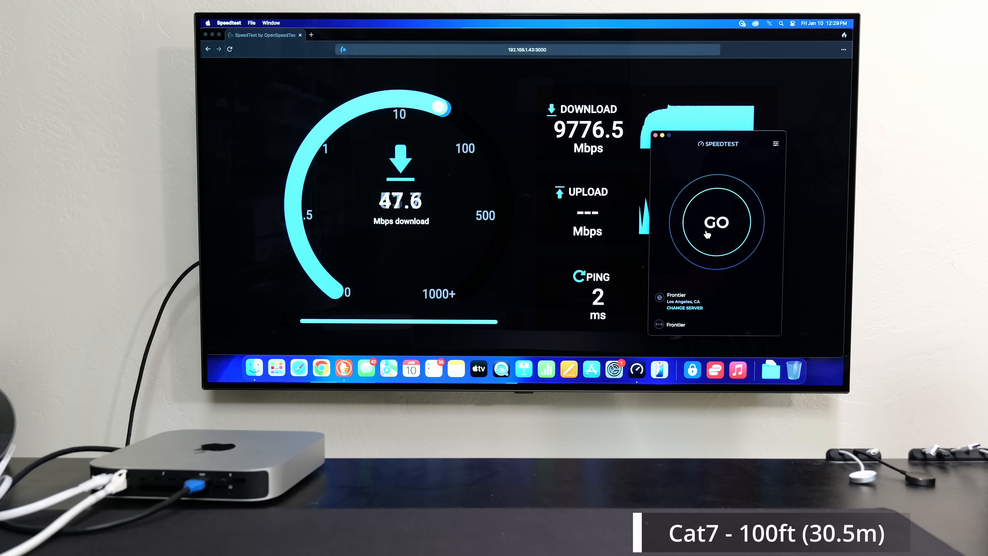
click(716, 221)
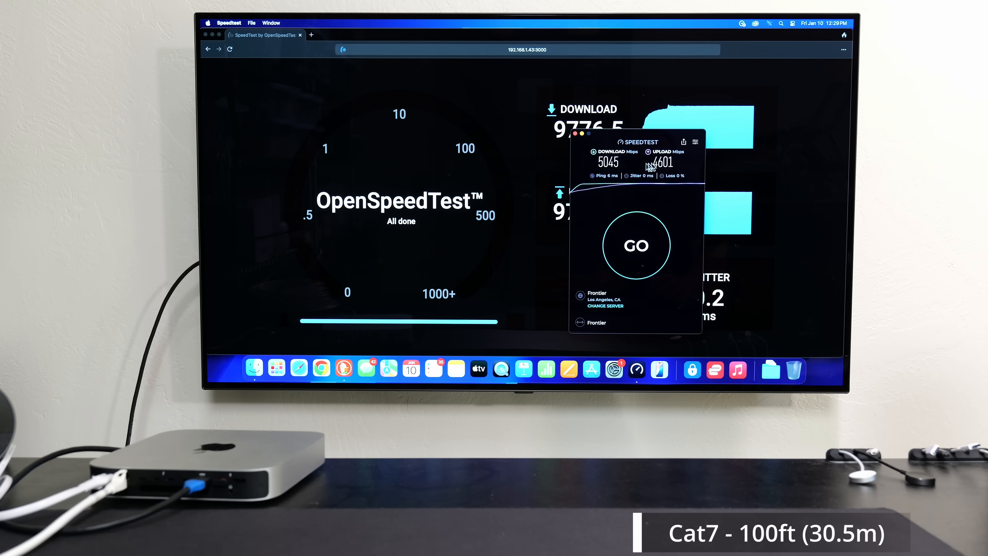
mouse_move(642, 176)
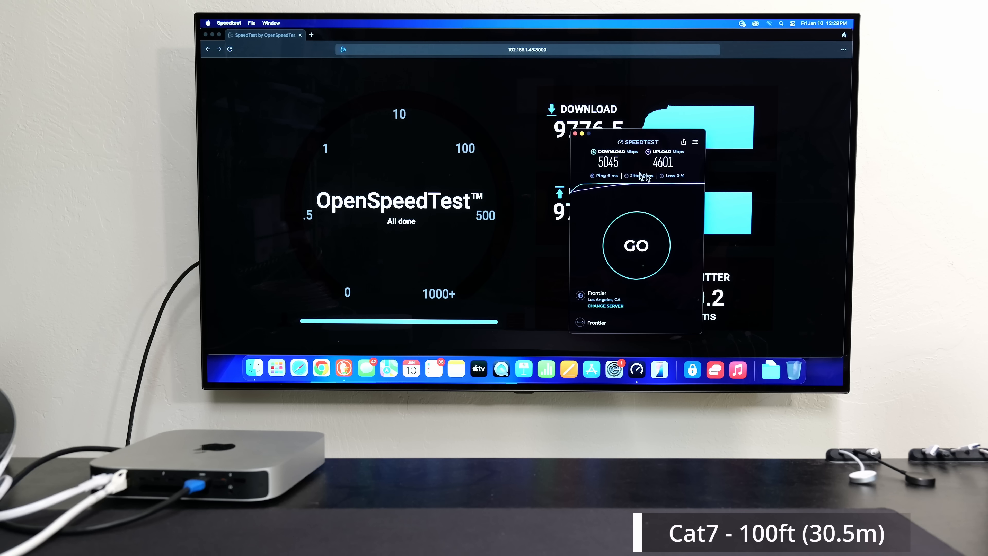
mouse_move(576, 138)
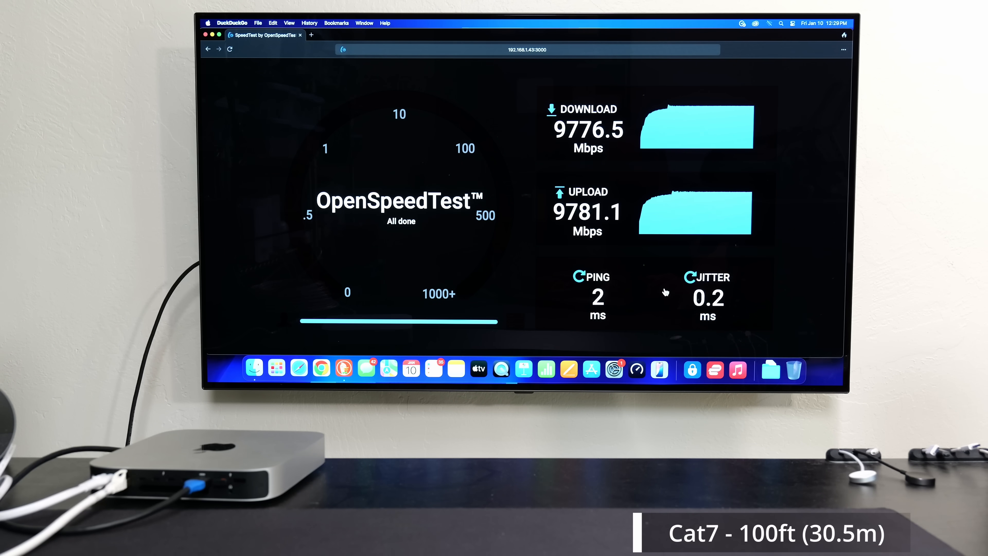
mouse_move(663, 292)
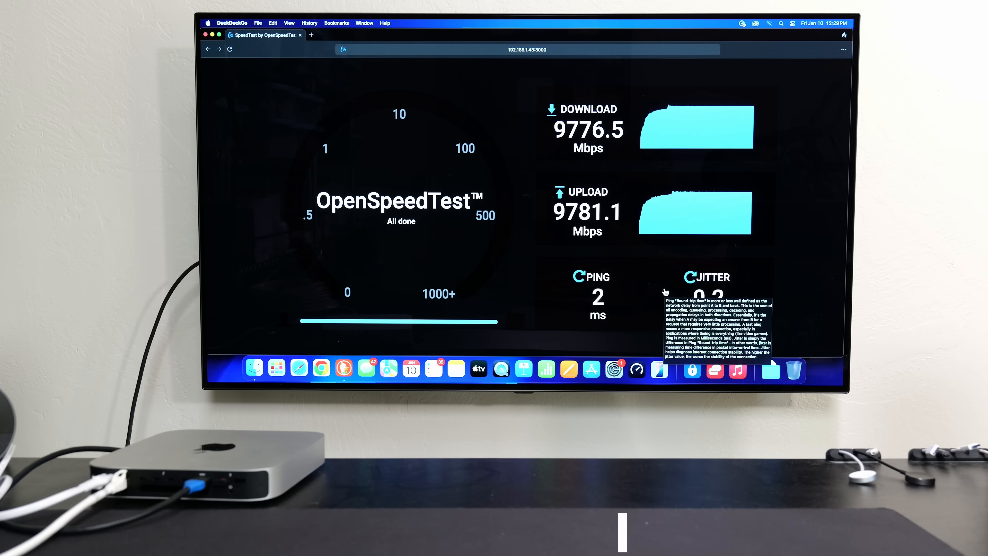
mouse_move(238, 56)
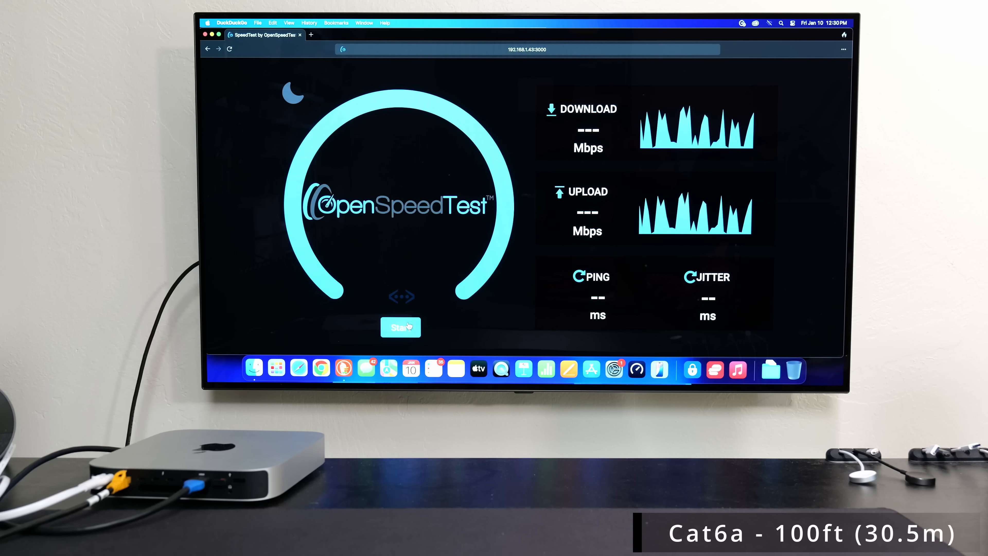
Step: Start a new OpenSpeedTest run on the Cat6a cable, download measuring about 9760 Mbps
click(400, 327)
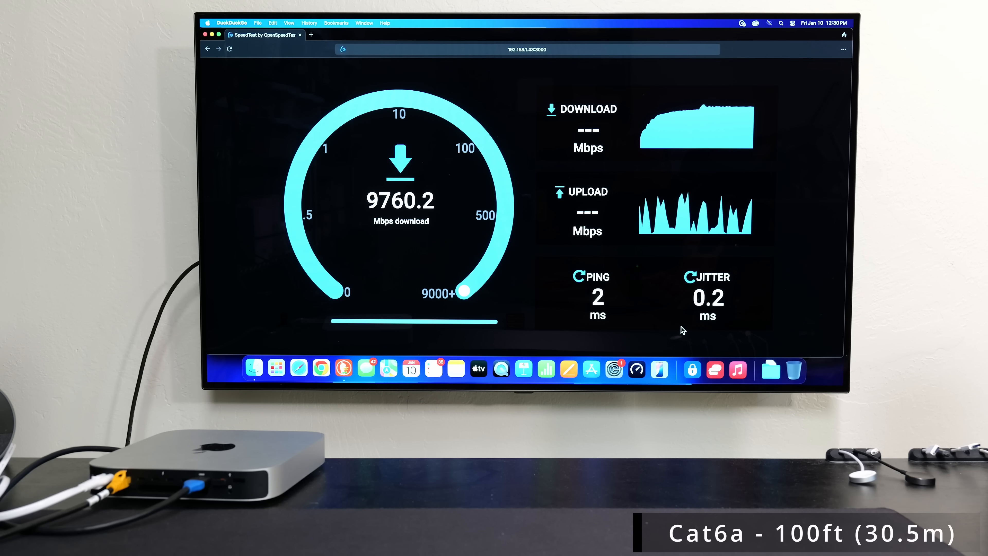
mouse_move(637, 370)
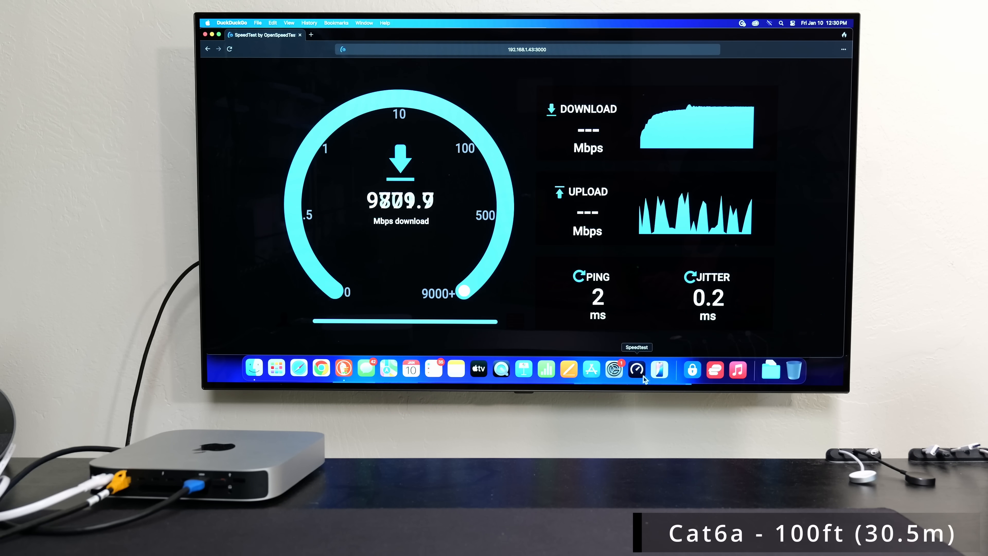
Step: Run a parallel Speedtest on Cat6a, getting 5033 Mbps down and 4890 Mbps up
click(636, 369)
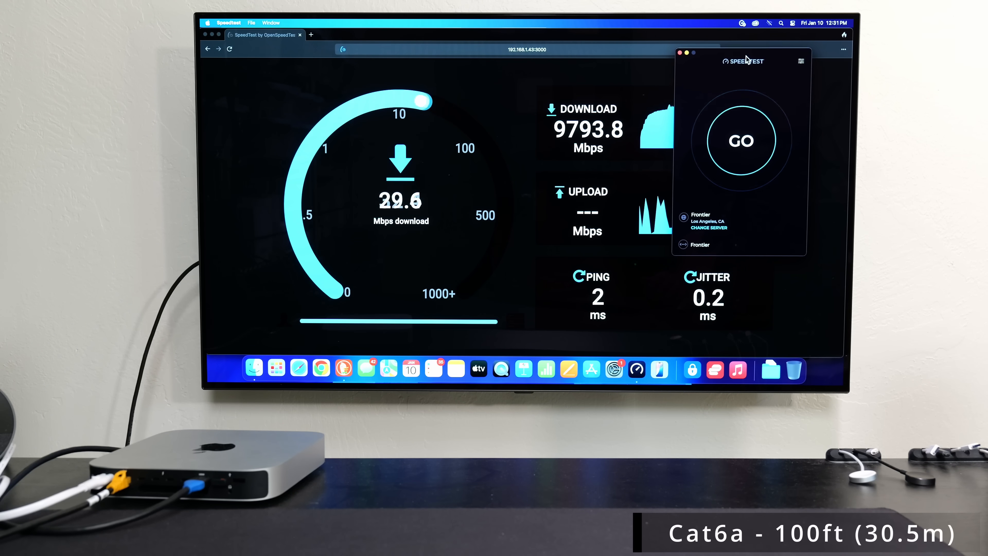
click(742, 140)
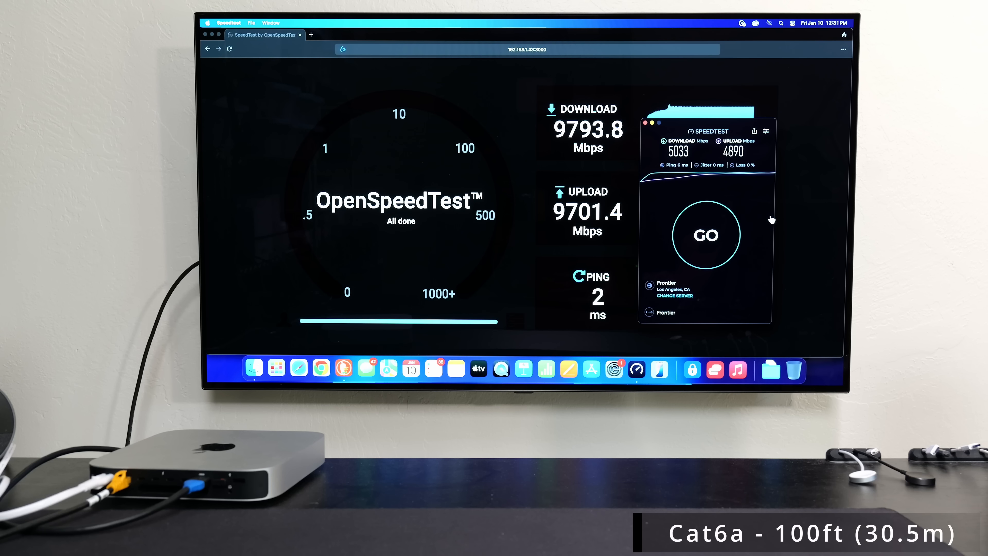
mouse_move(723, 125)
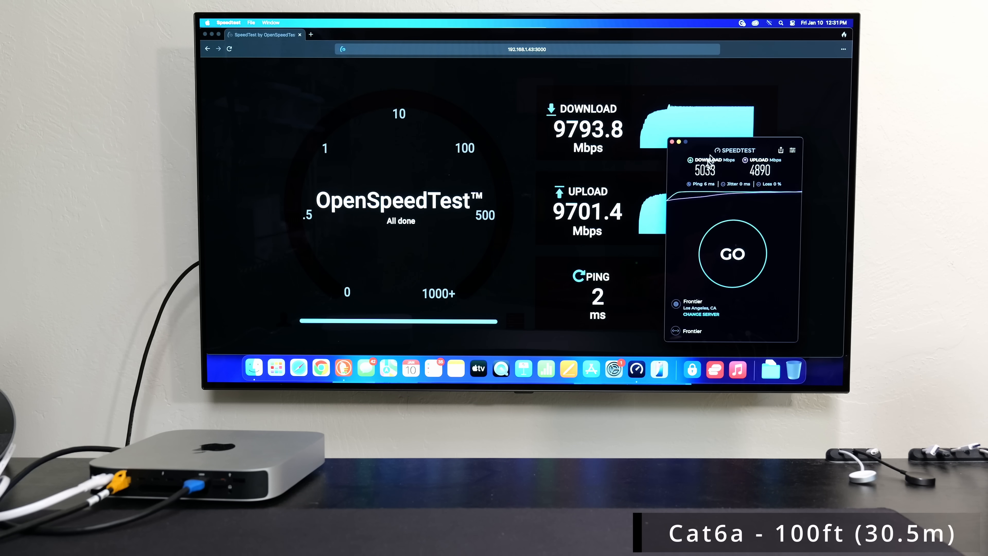
mouse_move(604, 270)
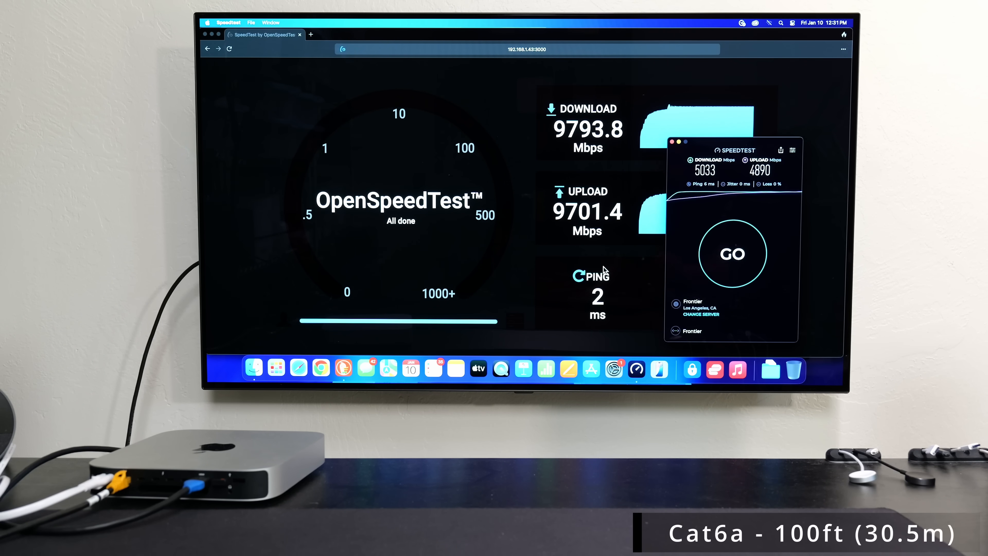
mouse_move(577, 219)
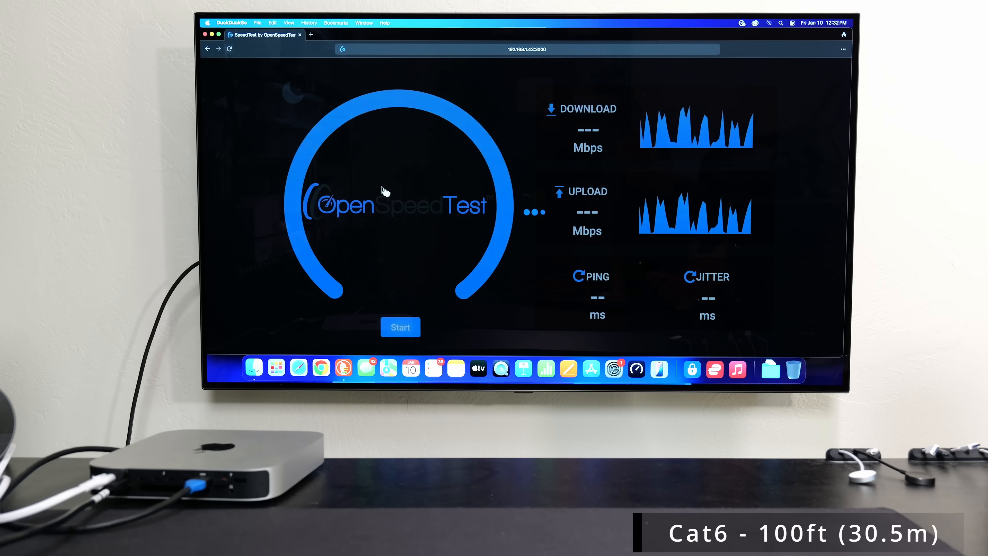
Step: Start the Cat6 OpenSpeedTest run reaching 9794.4 Mbps download, with Speedtest brought up alongside
click(400, 327)
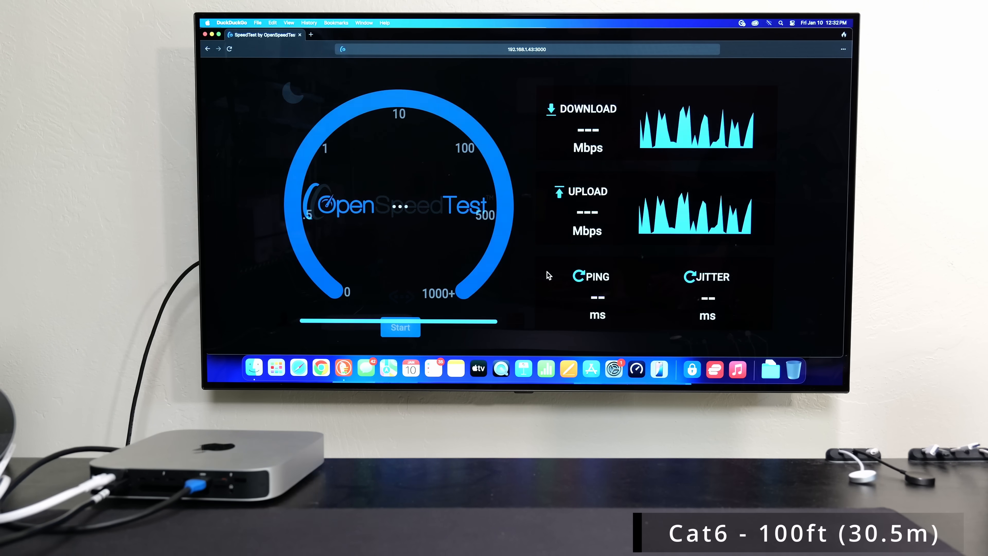
click(400, 328)
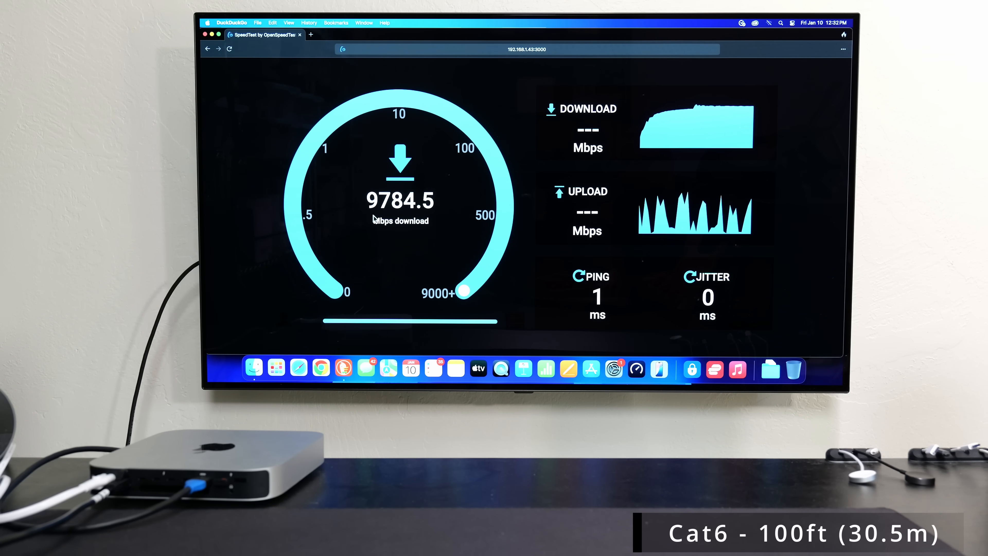
mouse_move(622, 310)
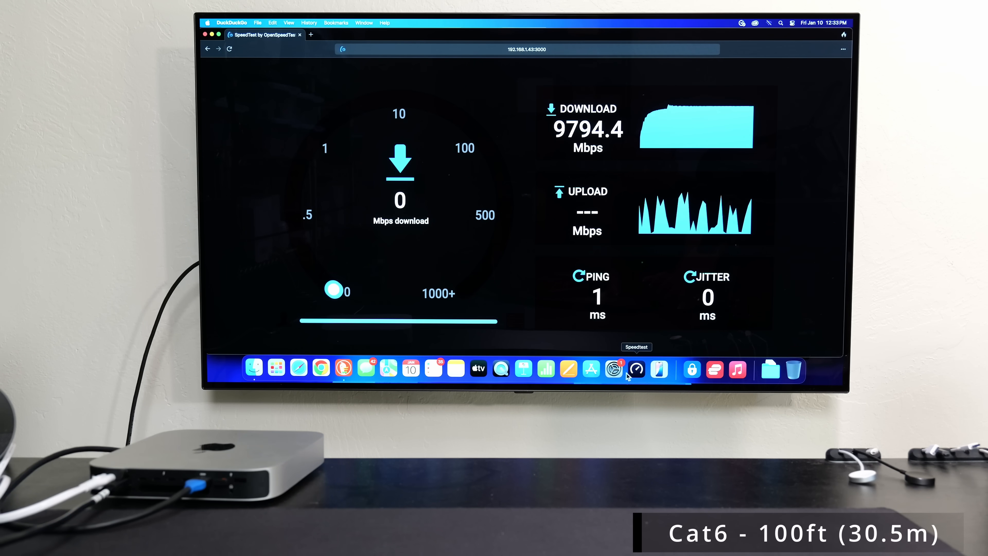
click(614, 370)
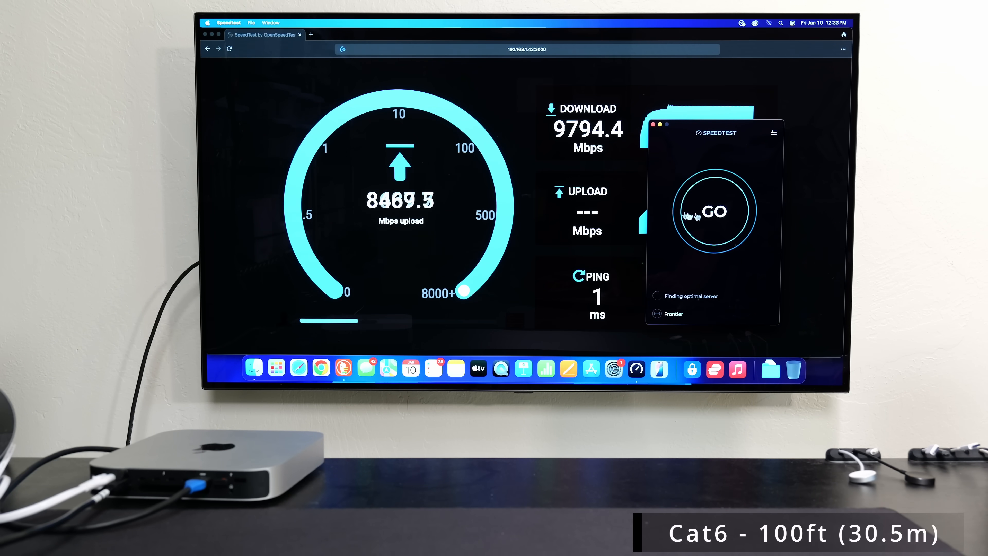
Step: Run Speedtest on Cat6 to 5053 down/4913 up, then reload the OpenSpeedTest page for Cat5e
click(711, 210)
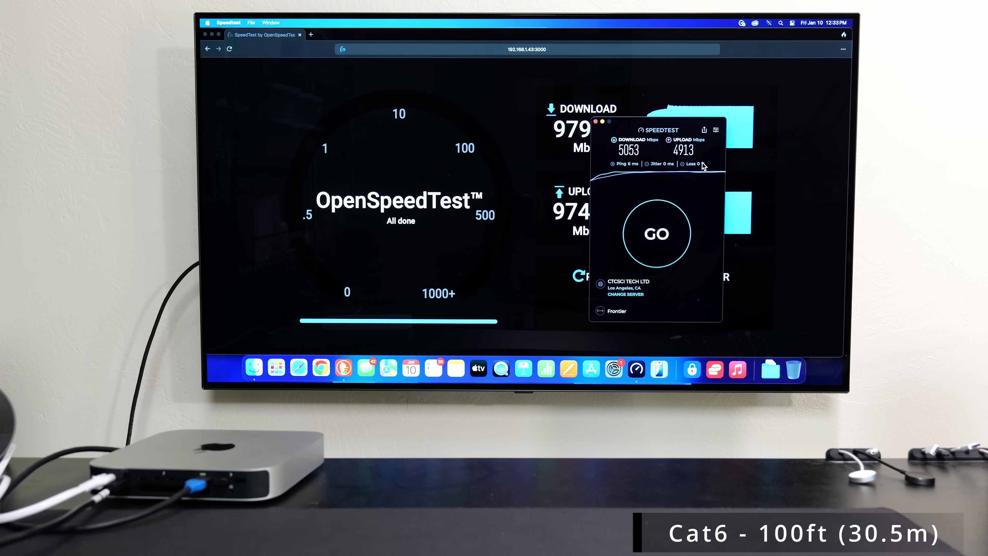
mouse_move(667, 125)
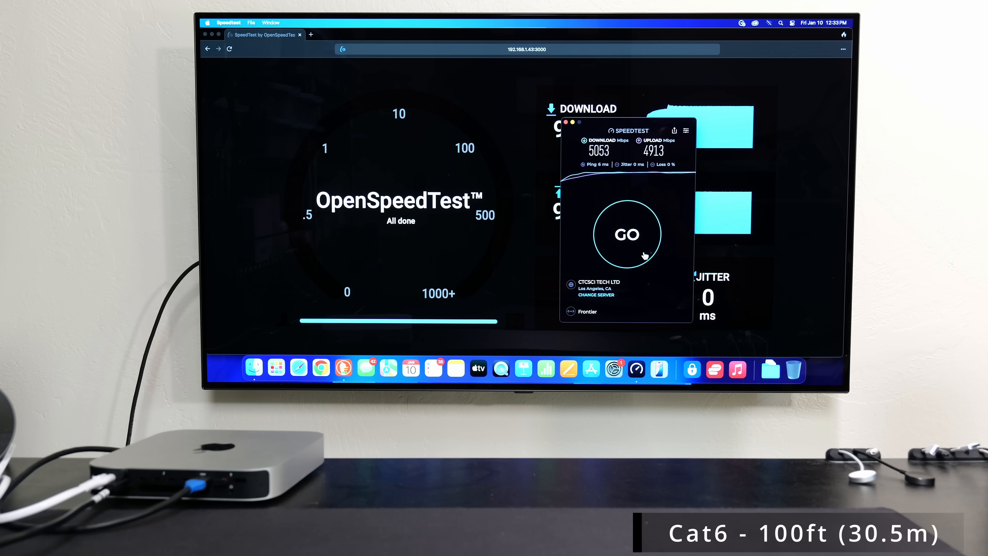
mouse_move(570, 138)
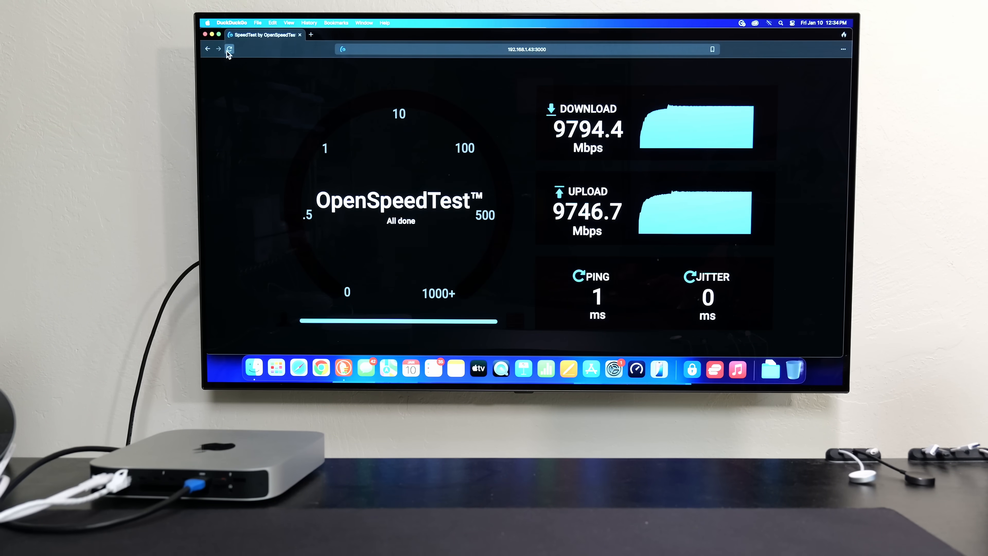
click(230, 50)
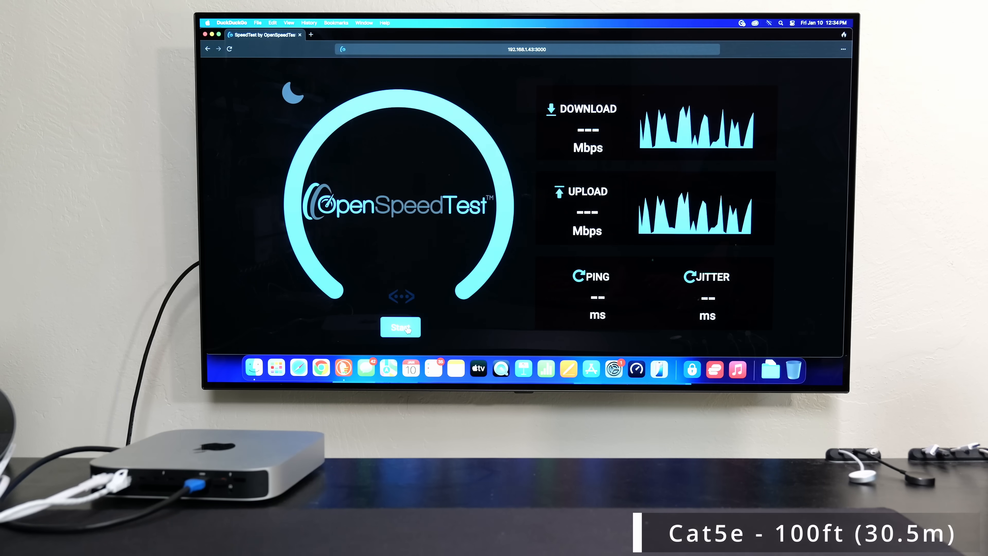
Step: Start the Cat5e OpenSpeedTest run measuring about 9788 Mbps download, with Speedtest brought forward
click(400, 328)
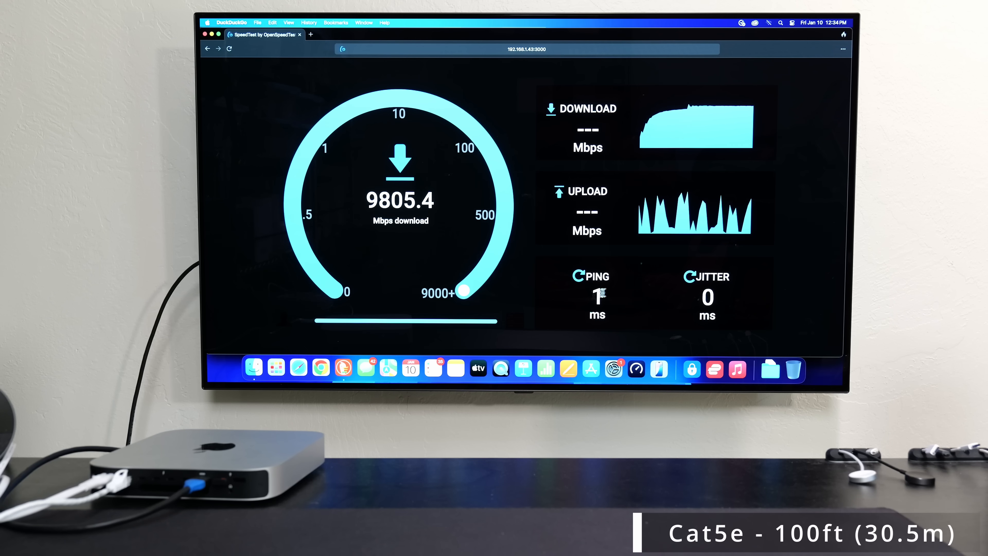
mouse_move(638, 243)
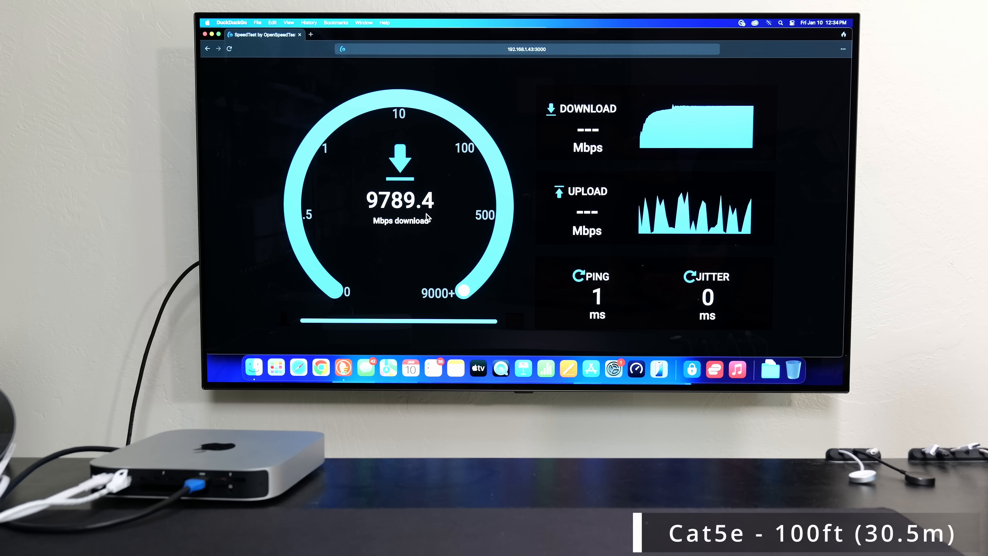
mouse_move(639, 370)
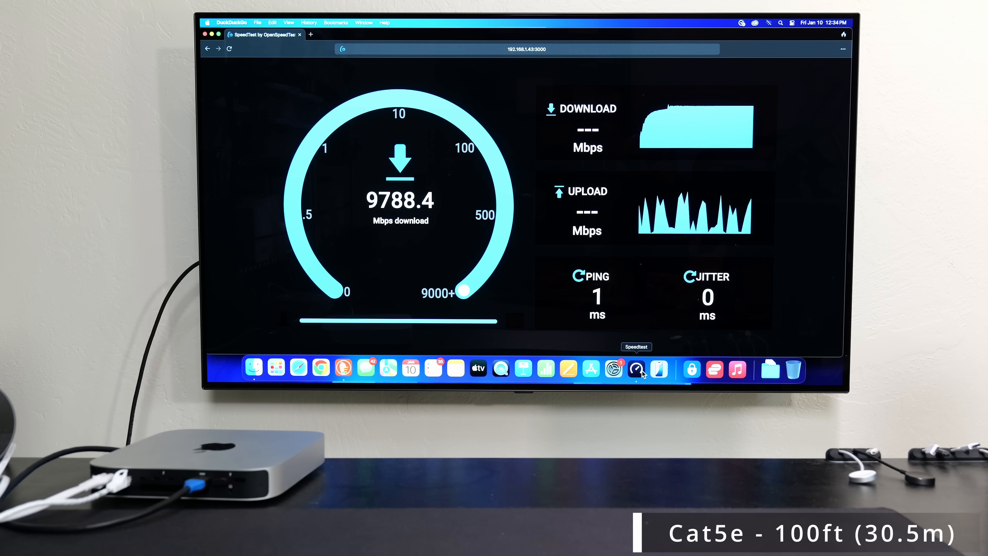
click(635, 369)
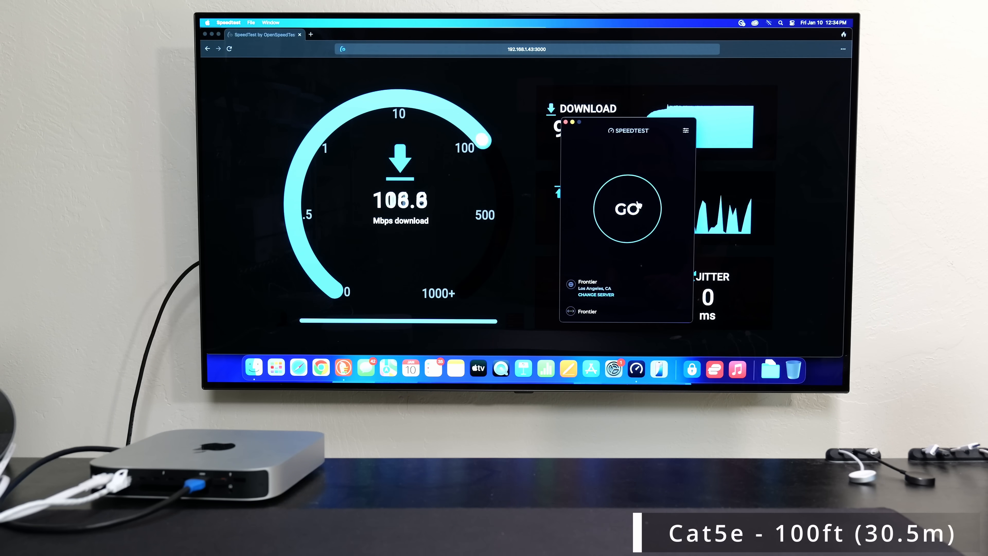
Step: Start a Speedtest run against the Frontier server alongside the Cat5e OpenSpeedTest download
click(626, 208)
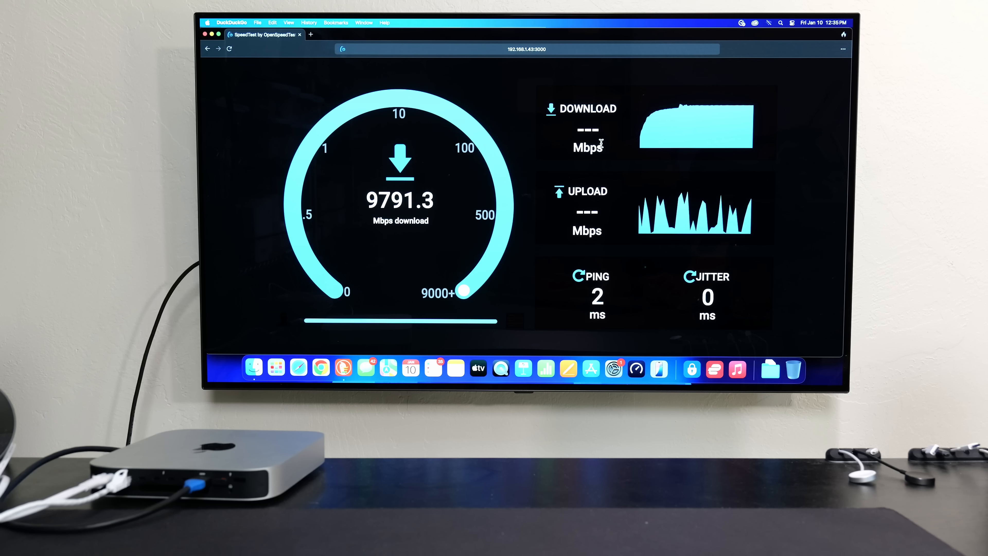
mouse_move(638, 300)
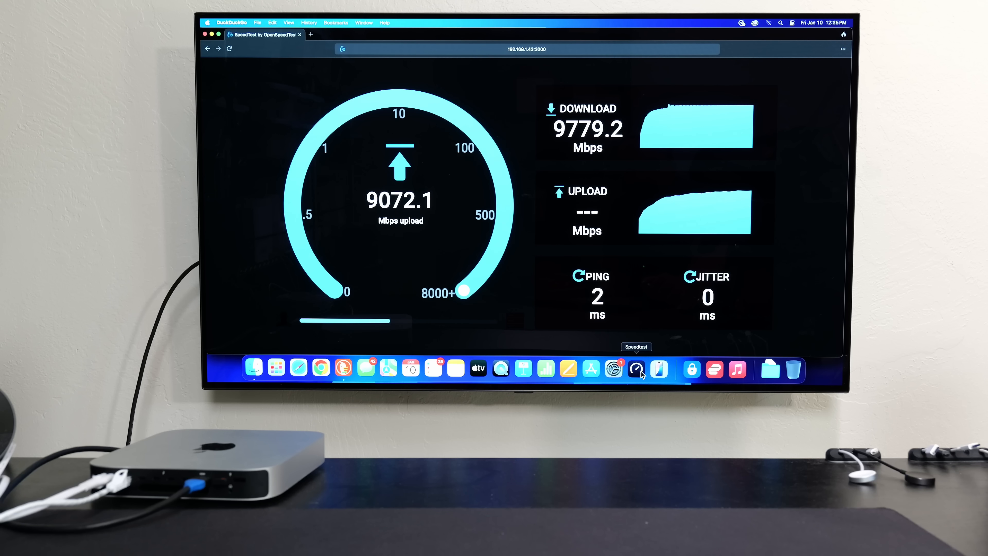
Step: Bring the Speedtest app forward from the Dock while OpenSpeedTest measures upload
click(636, 369)
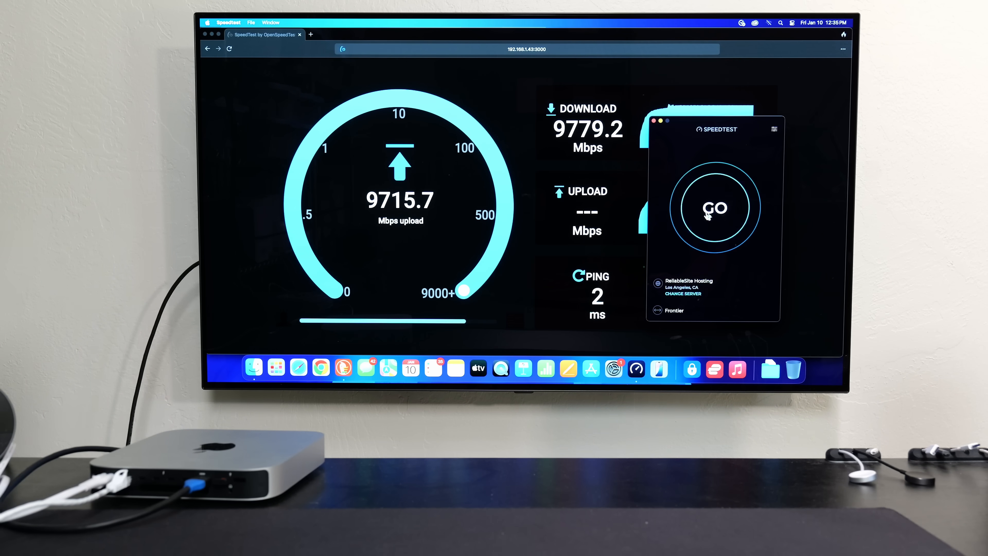
Step: Run a Speedtest to ReliableSite Hosting (5051 Mbps down, 3740 Mbps up) and list servers
click(714, 208)
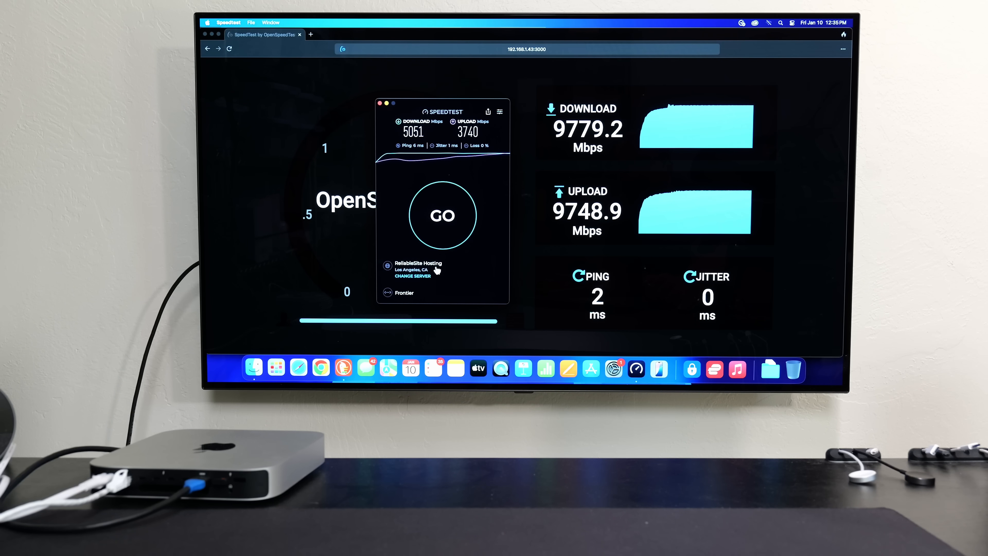
click(407, 276)
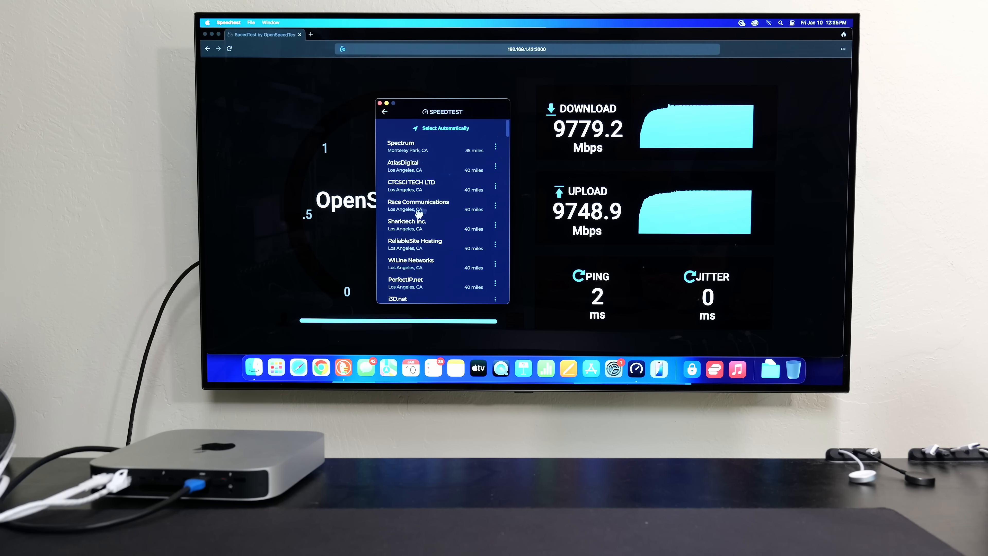
Step: Choose Frontier (Los Angeles) as the test server and get 5073 Mbps down, 4644 Mbps up
scroll(down, 3)
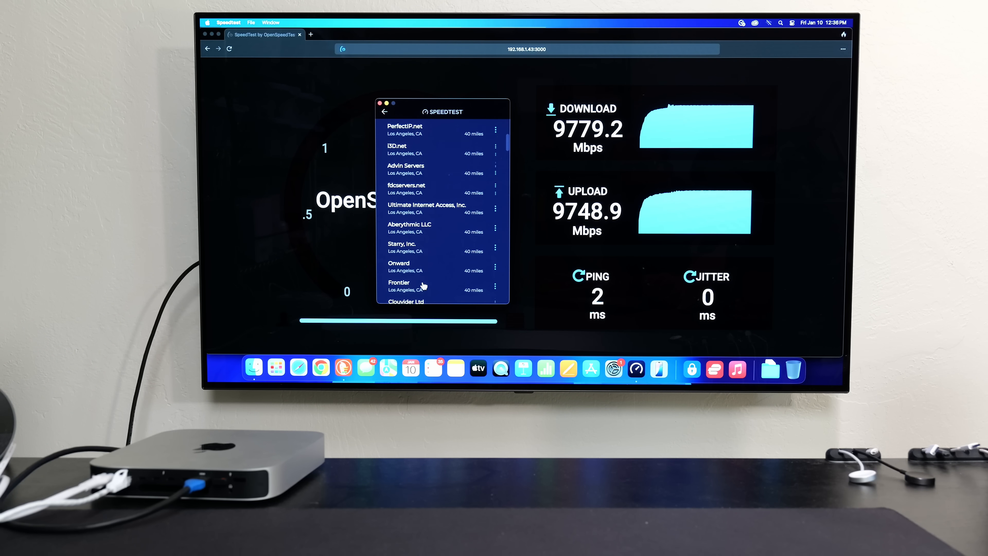
click(399, 282)
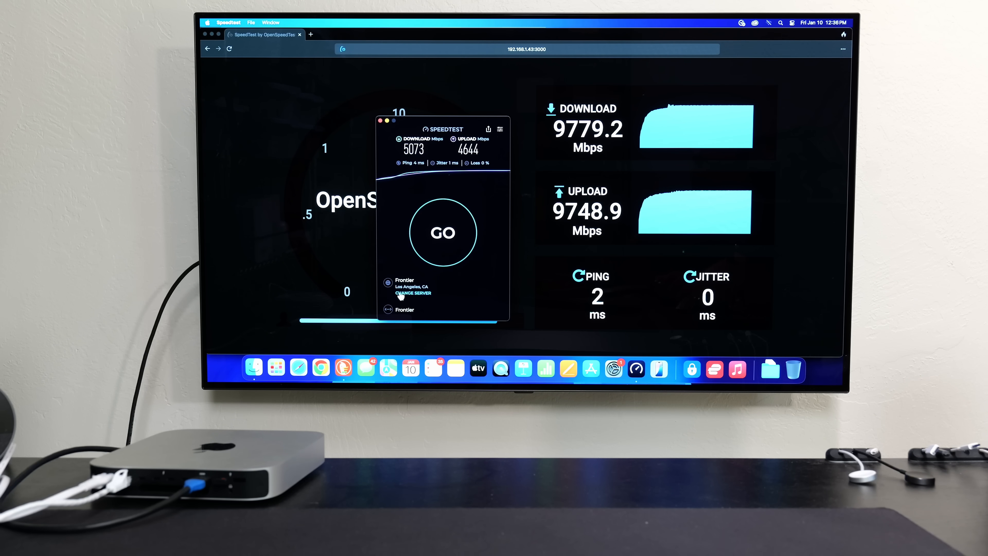
mouse_move(457, 216)
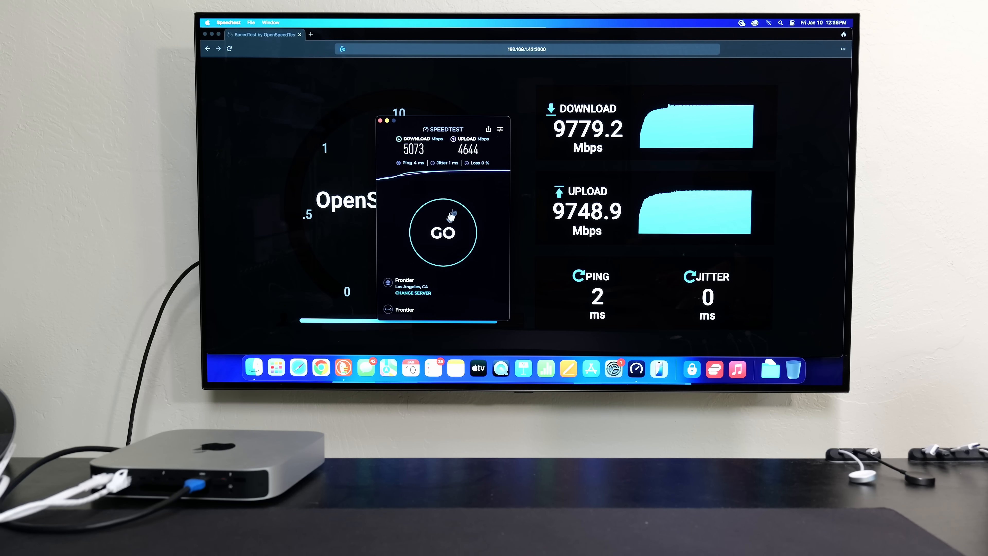
mouse_move(441, 121)
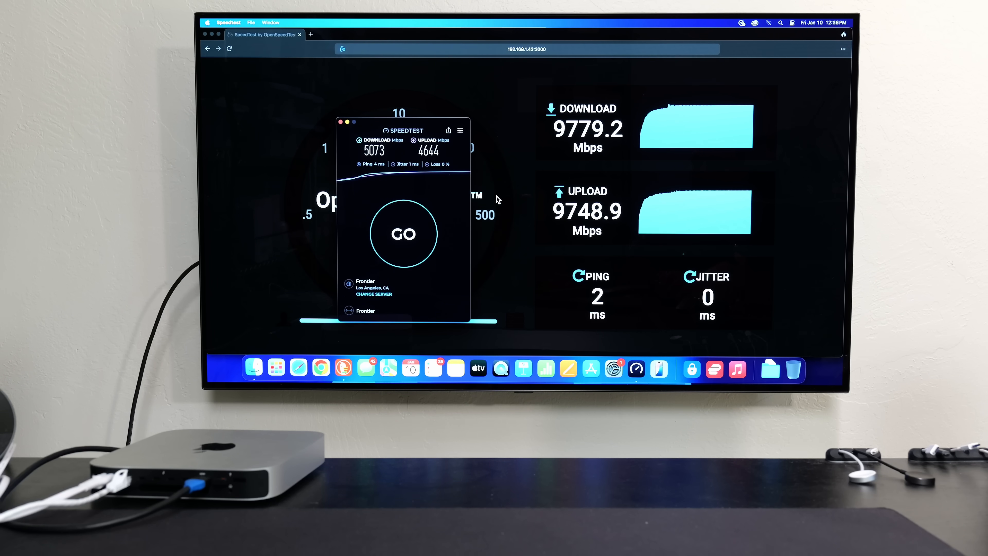
mouse_move(570, 158)
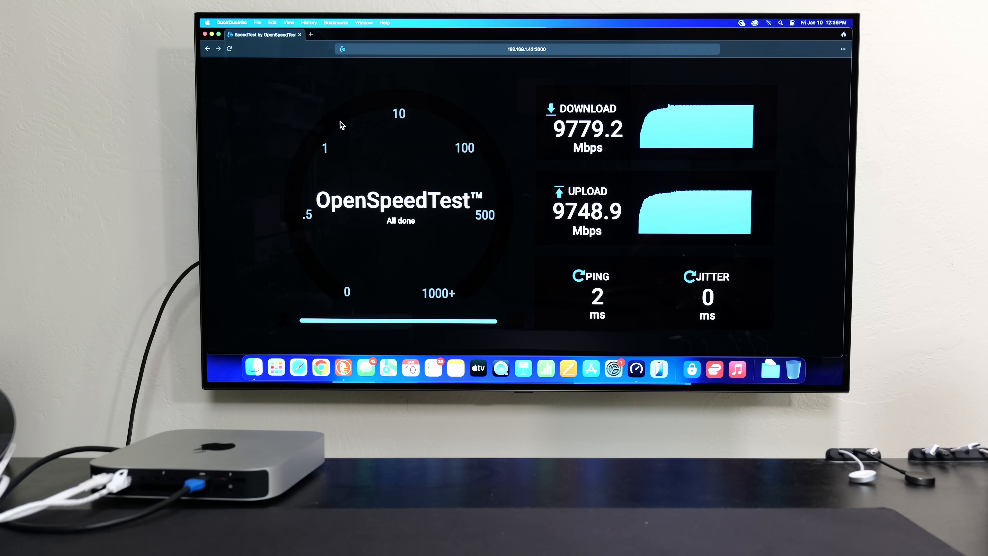
mouse_move(438, 173)
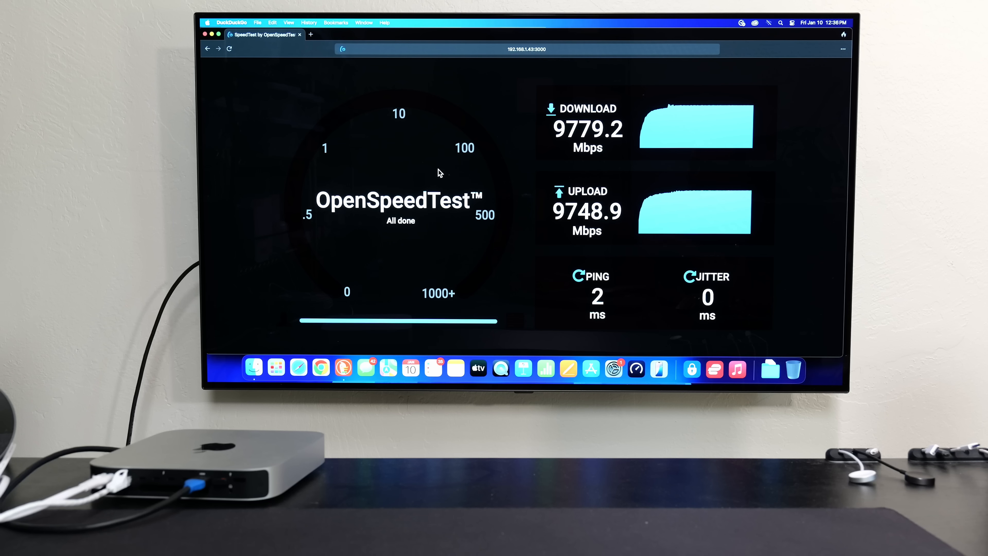
mouse_move(691, 174)
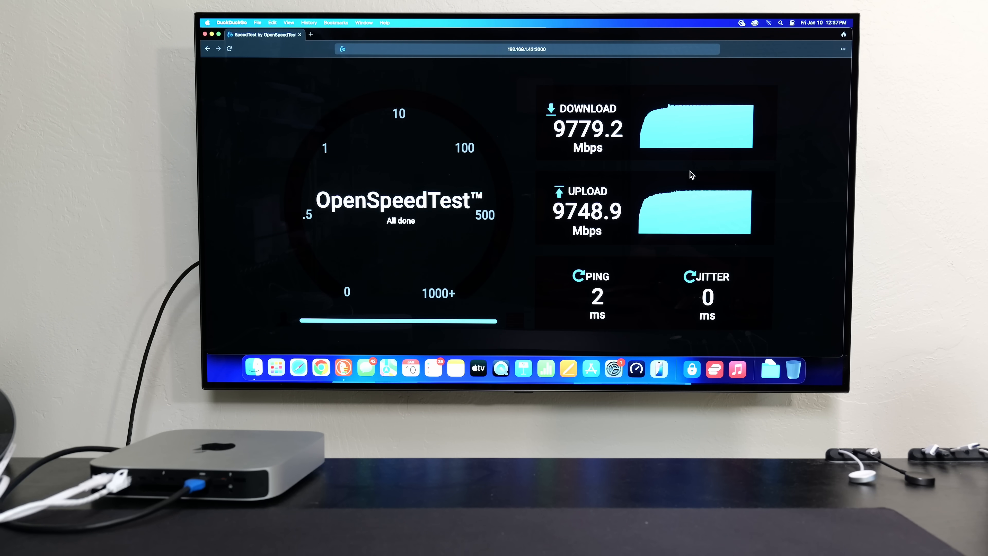
mouse_move(685, 175)
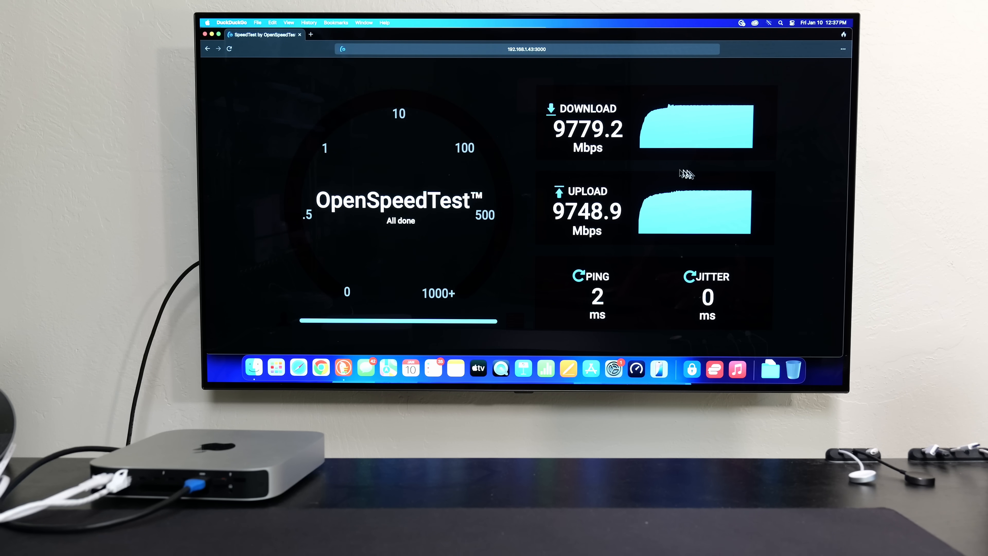
mouse_move(772, 194)
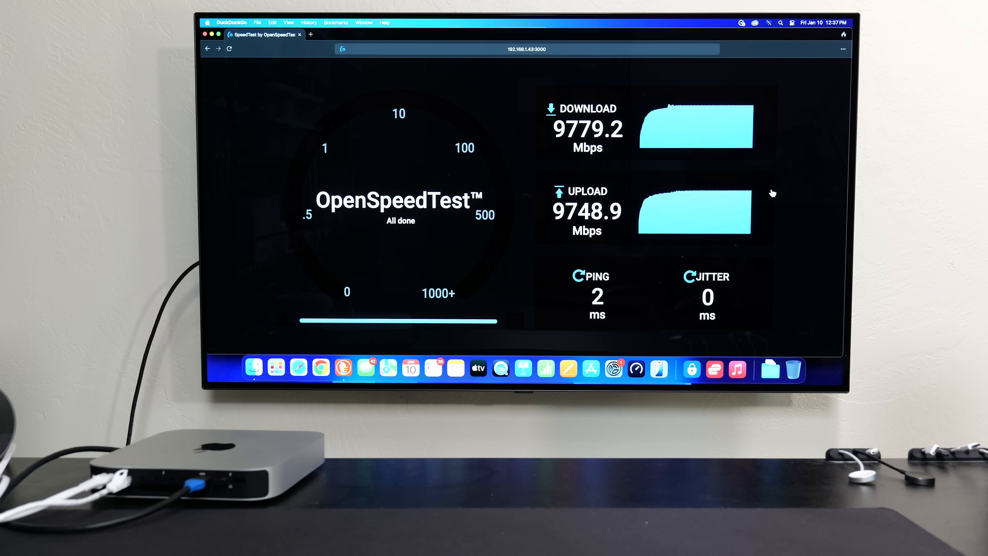
mouse_move(772, 192)
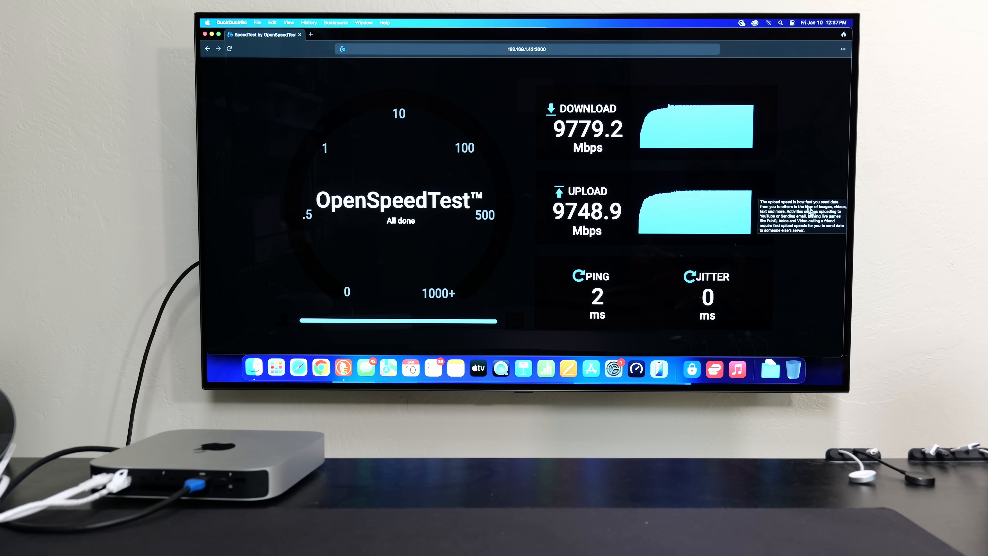